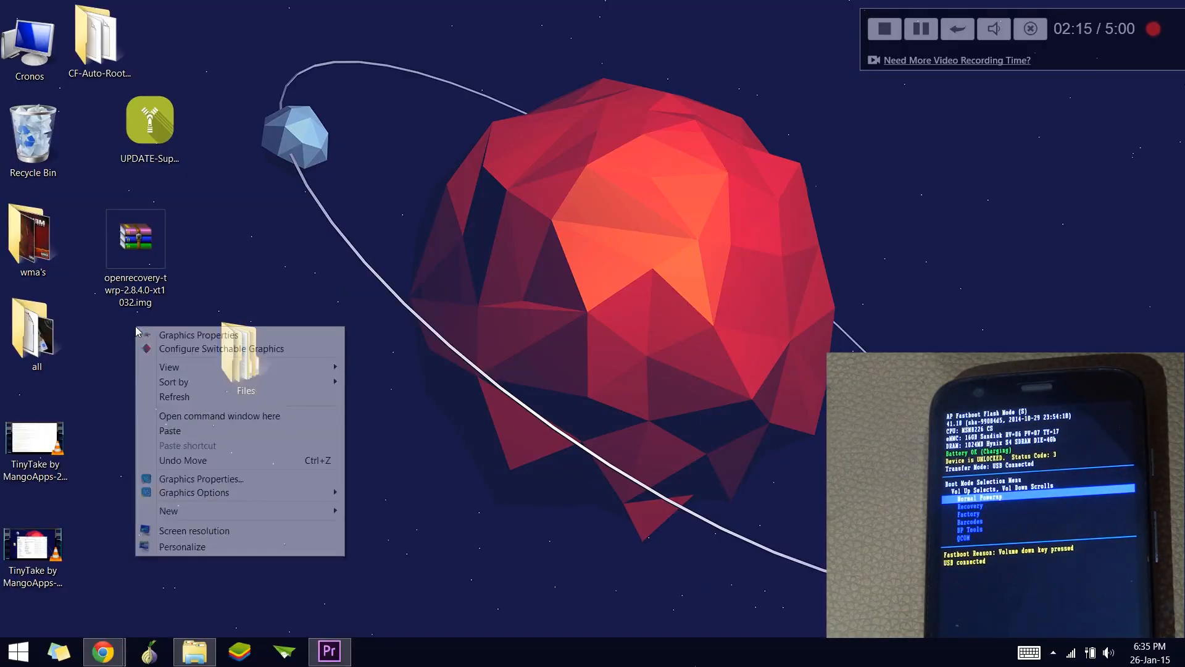
# - Open a Desktop command window, enter 'fastboot flash recovery', and select the TWRP image file
pyautogui.click(219, 416)
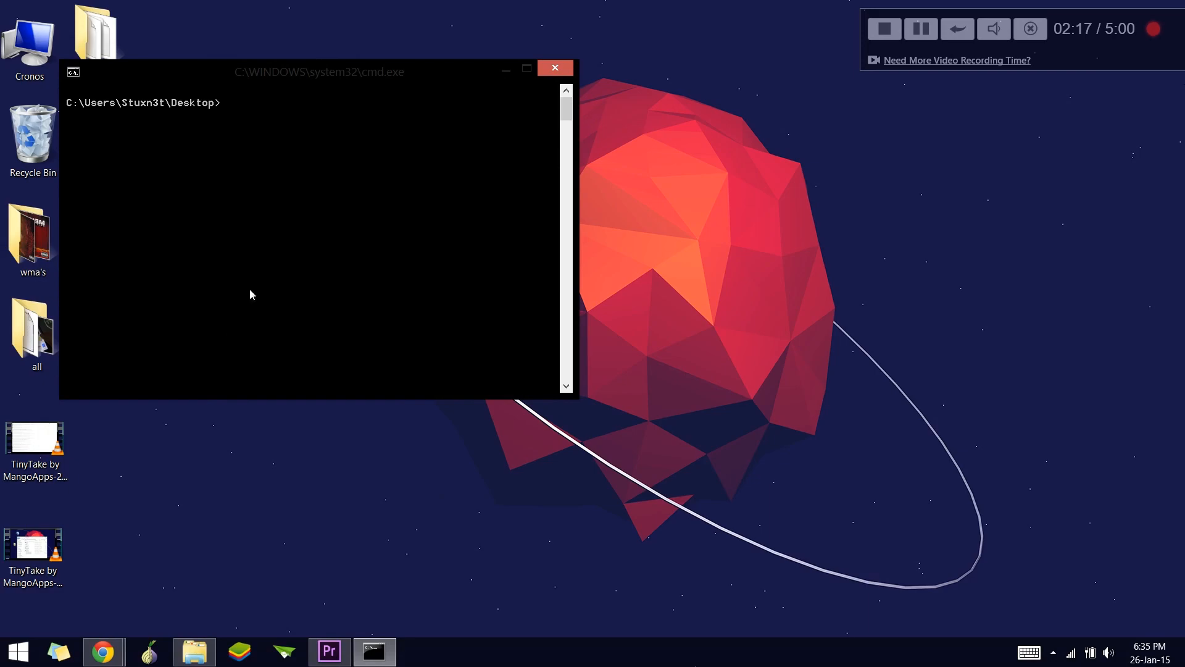
pyautogui.moveTo(259, 271)
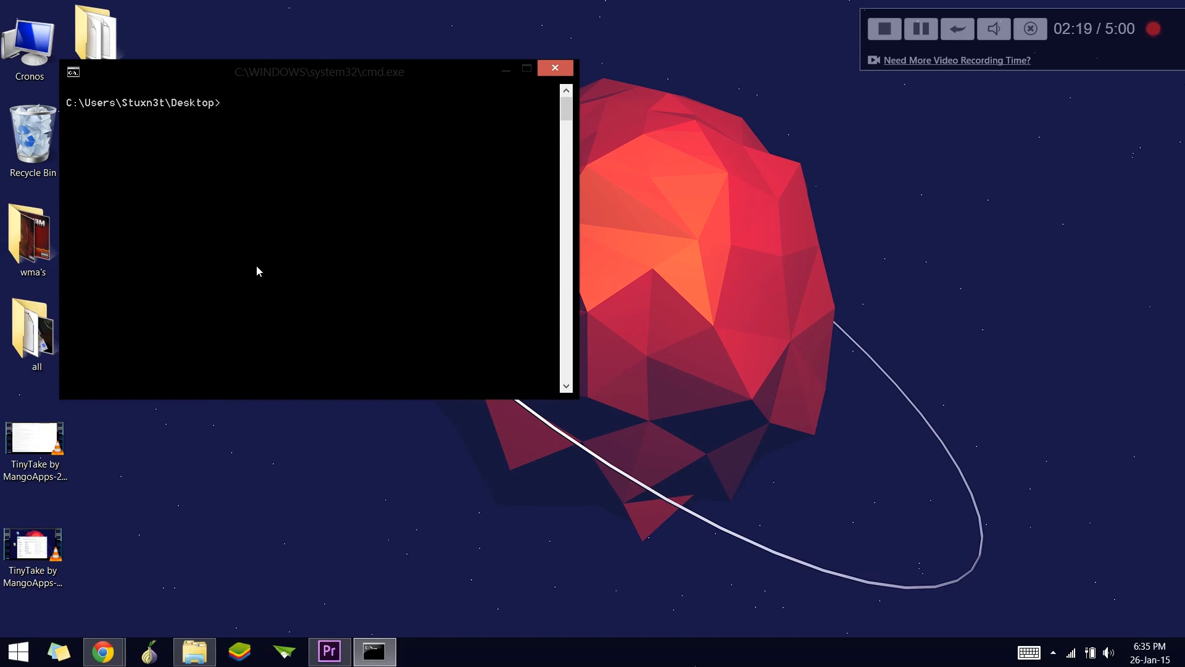
pyautogui.write('fastboot f')
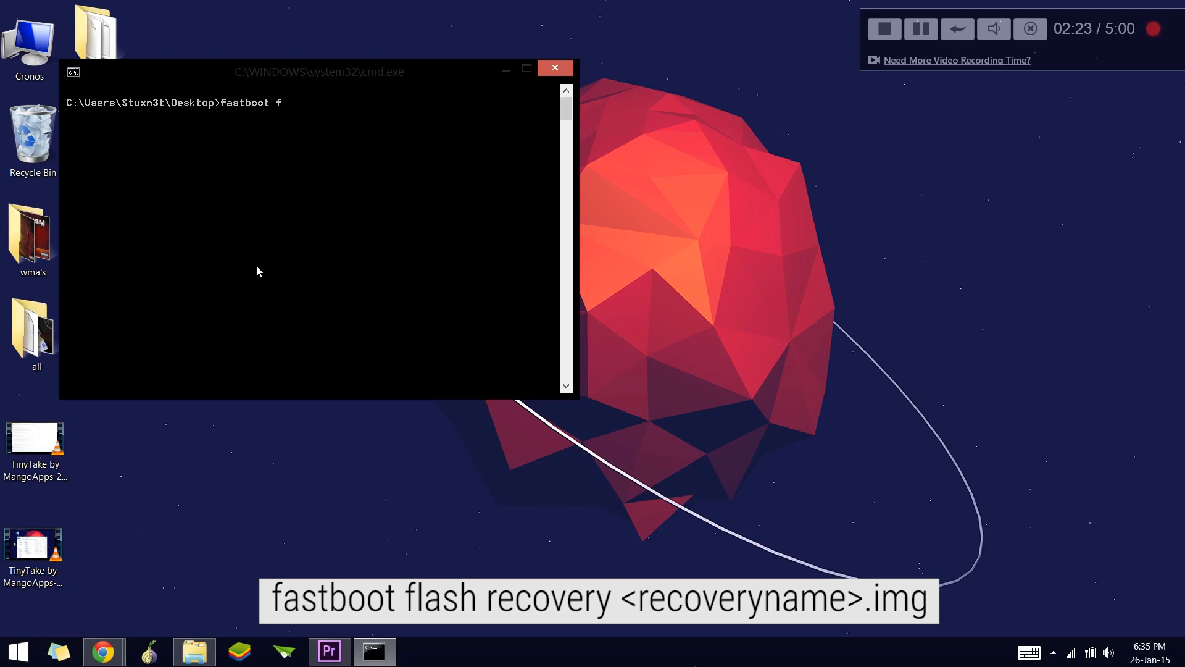
pyautogui.write('lash re')
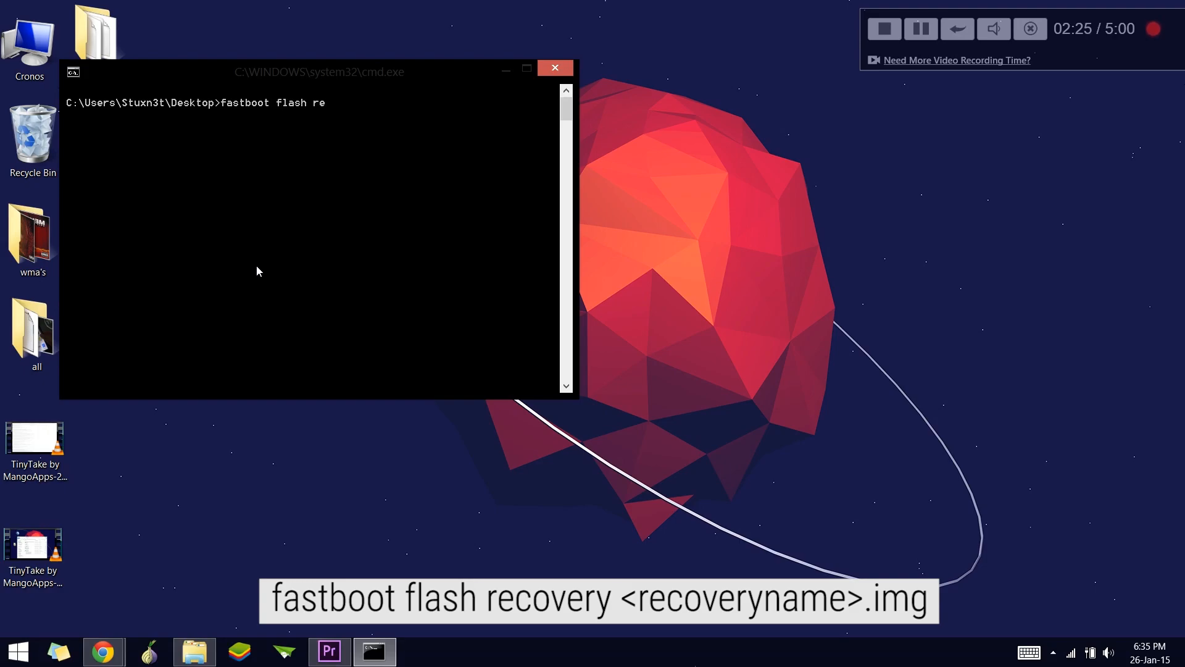
pyautogui.write('cover')
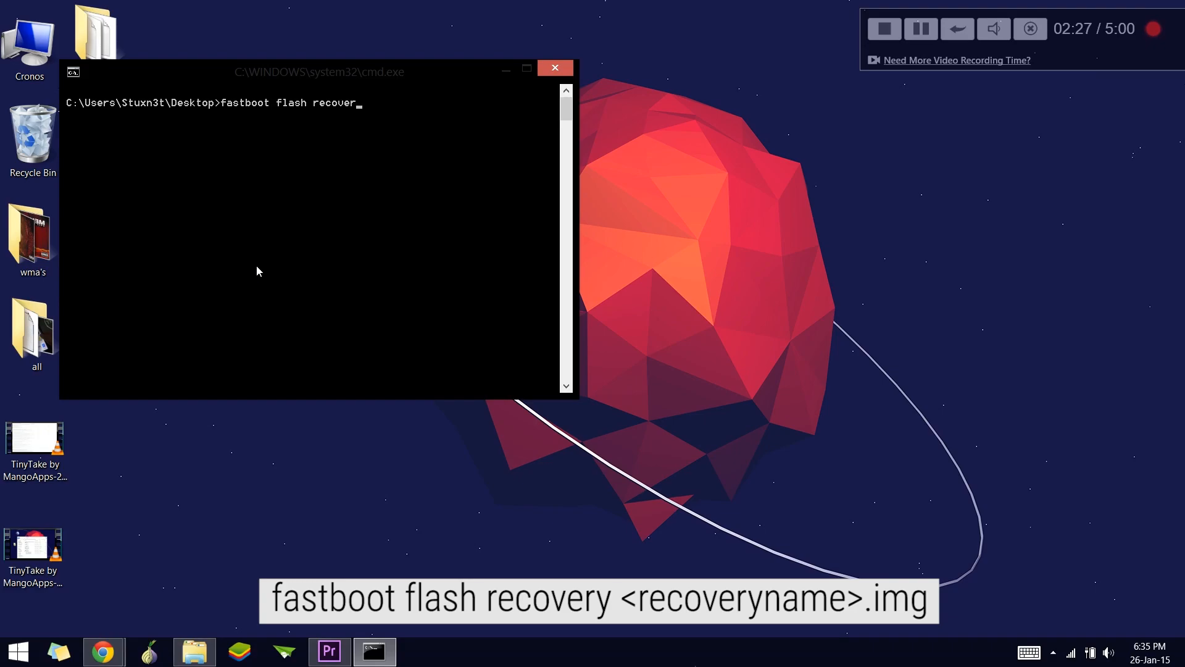
pyautogui.write('y')
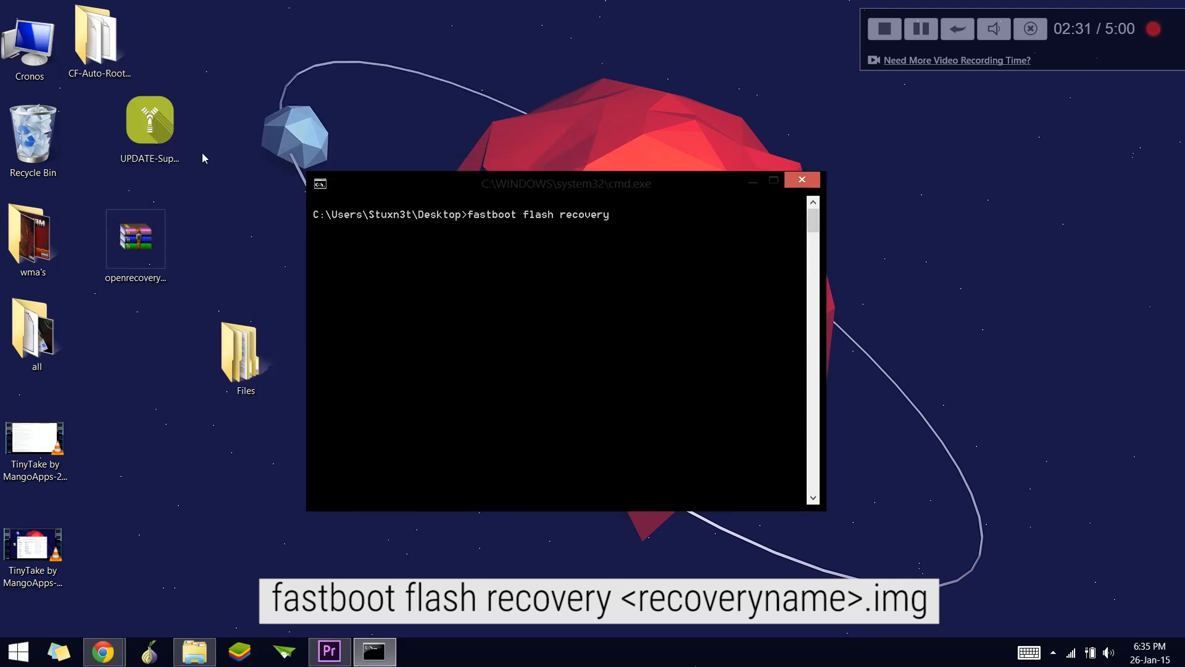
pyautogui.click(149, 120)
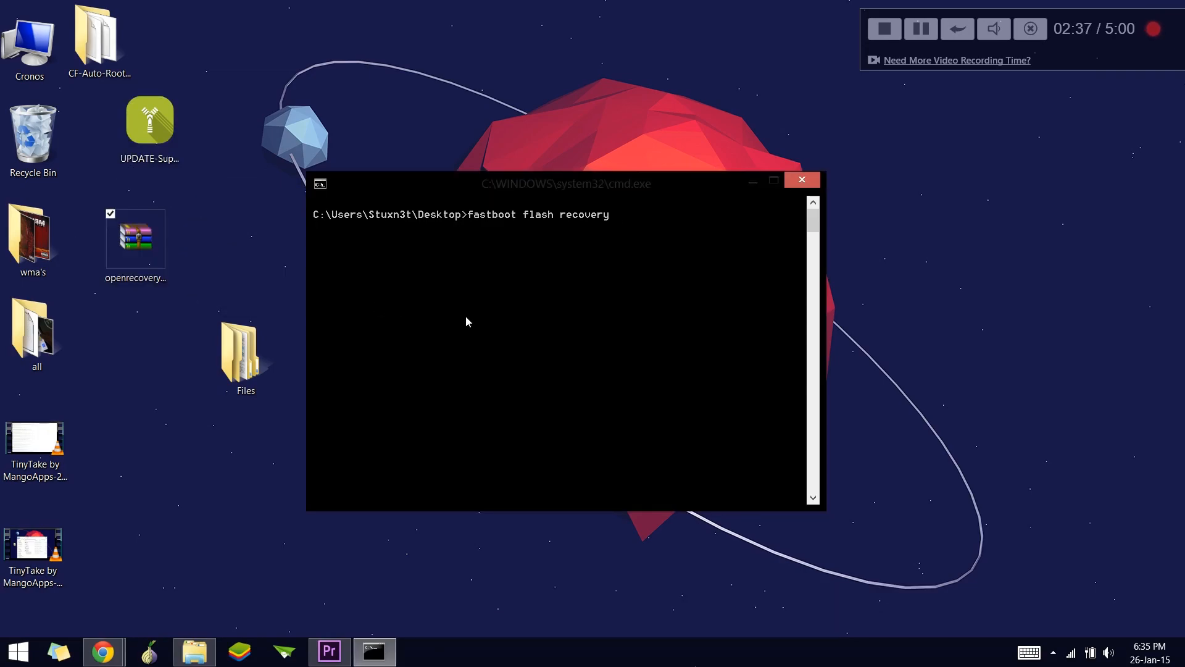
# - Remove the repeated 'recovery' and target openrecovery-twrp-2.8.4.0-xt1032.img in the flash command
pyautogui.write('rec')
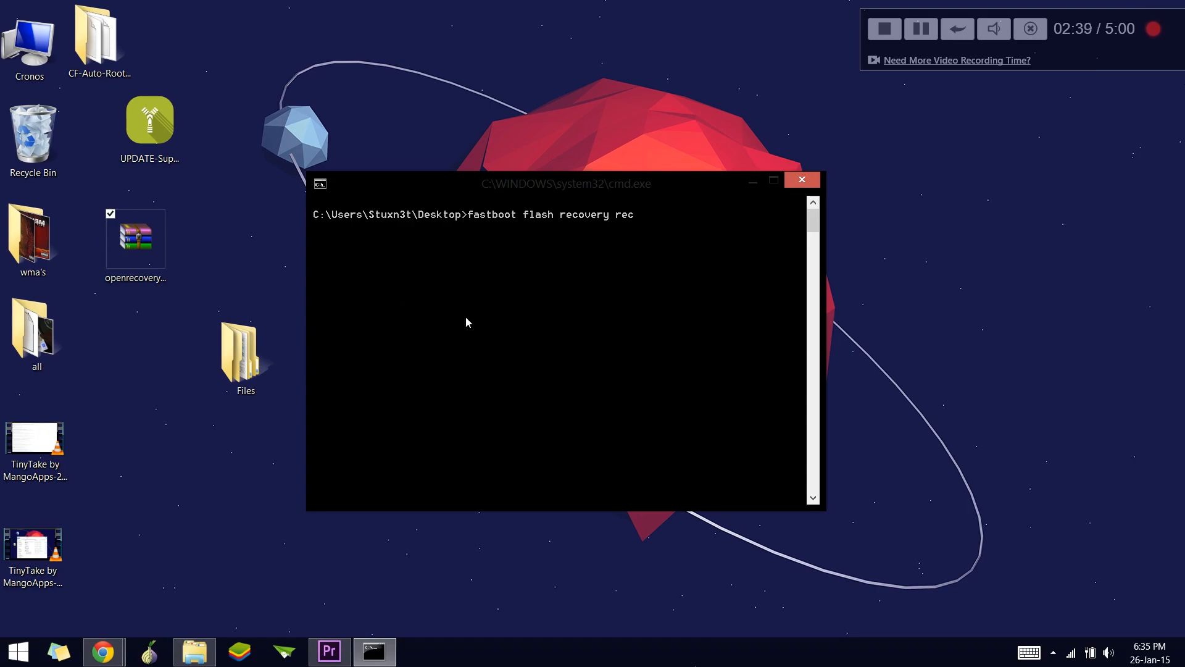
pyautogui.write('overy')
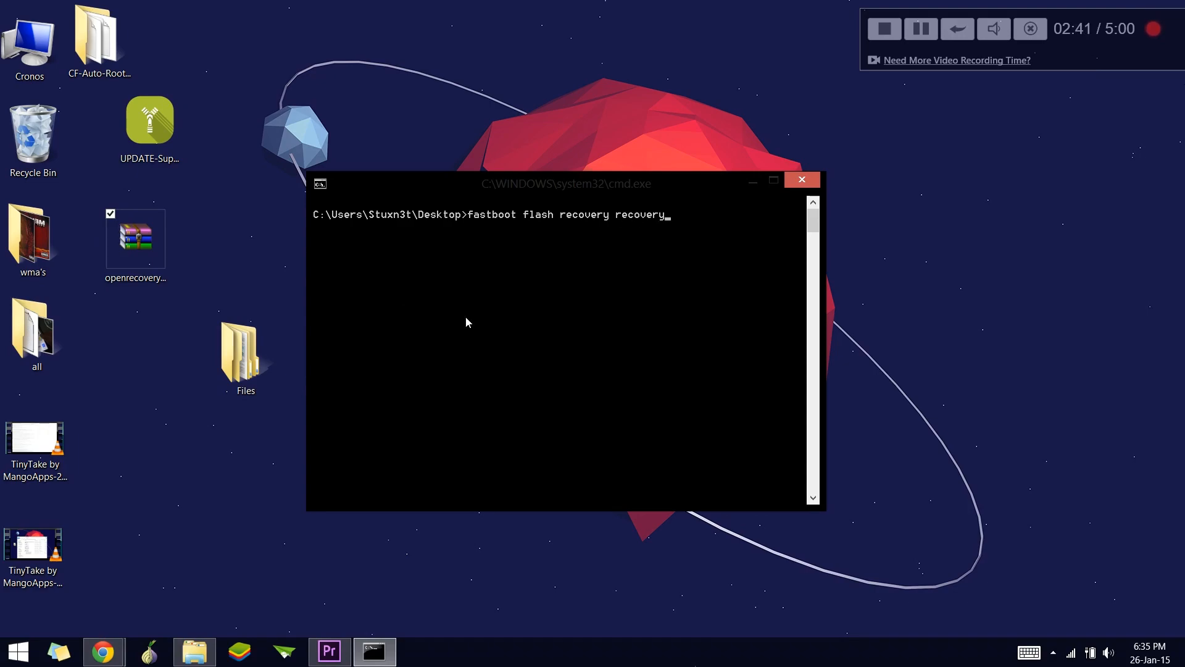
pyautogui.press('BackSpace')
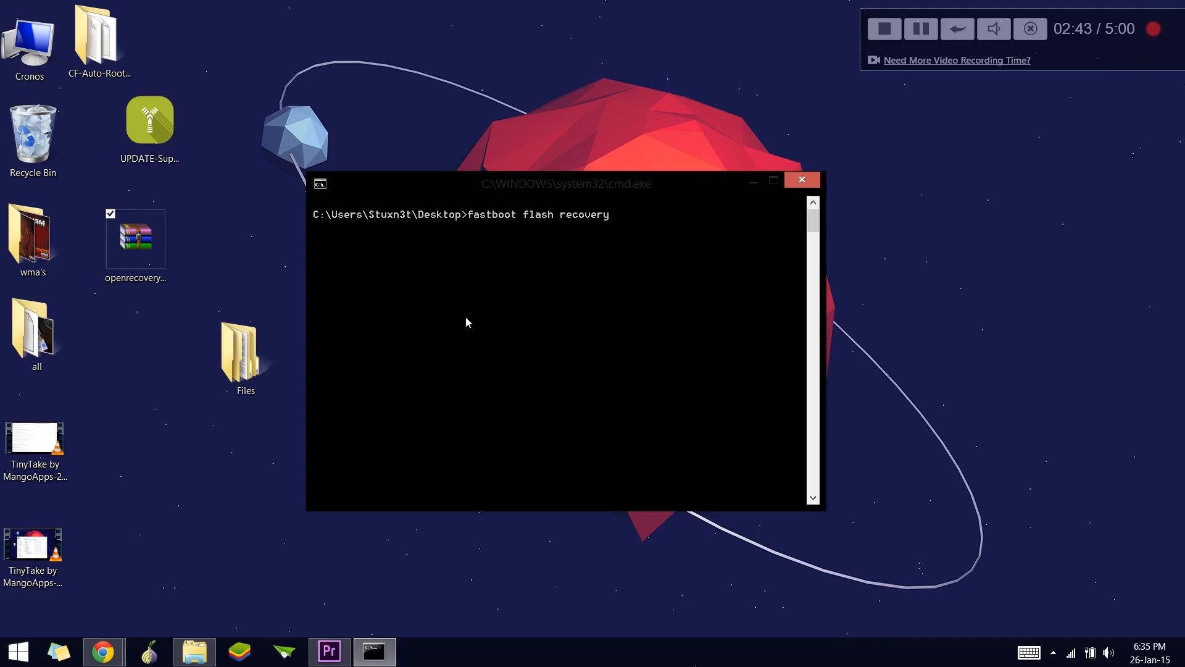
pyautogui.write('openrecovery-twrp-2.8.4.0-xt1032.img')
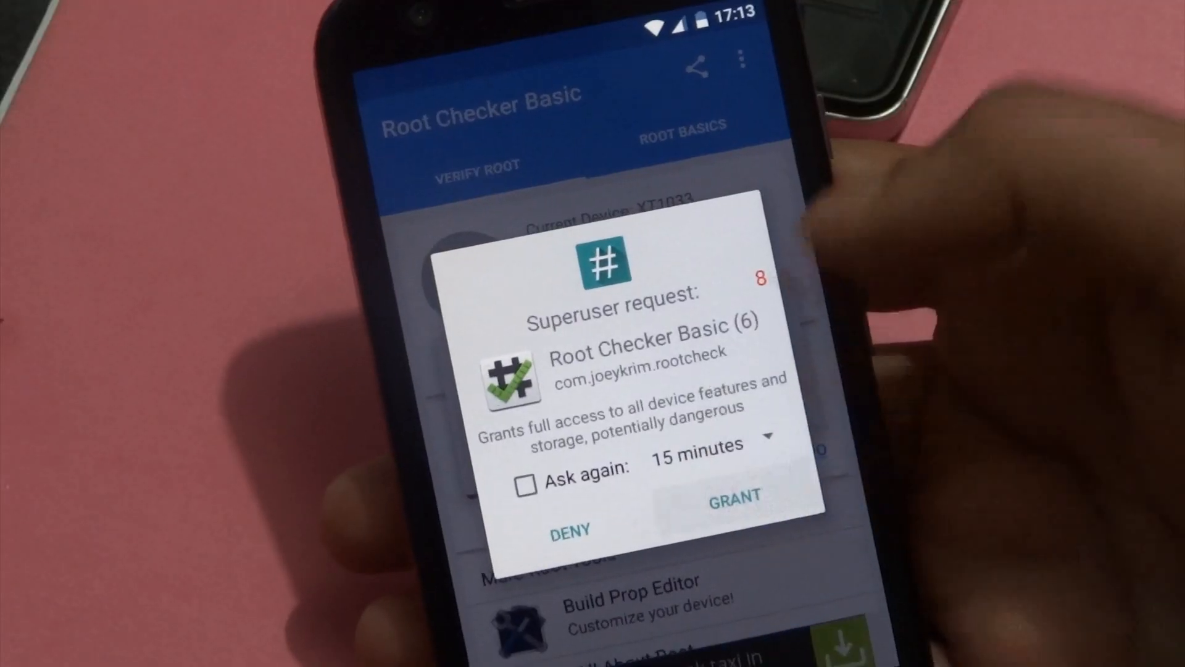
# - Grant Root Checker Basic superuser access in the Superuser request dialog
pyautogui.click(733, 499)
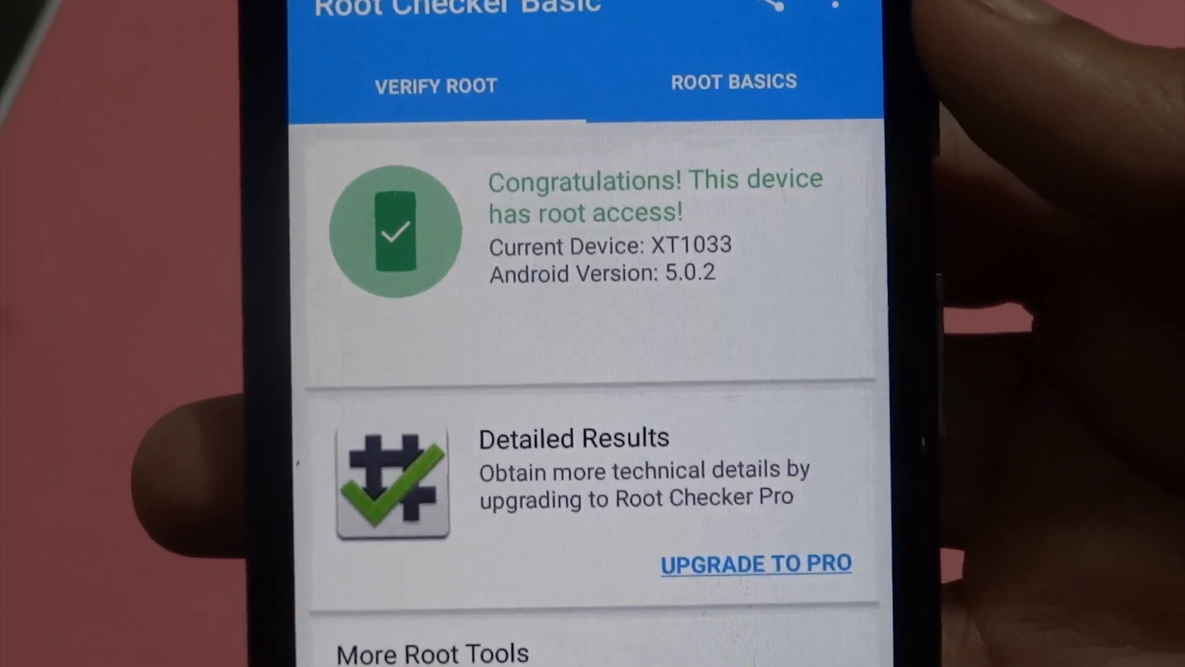